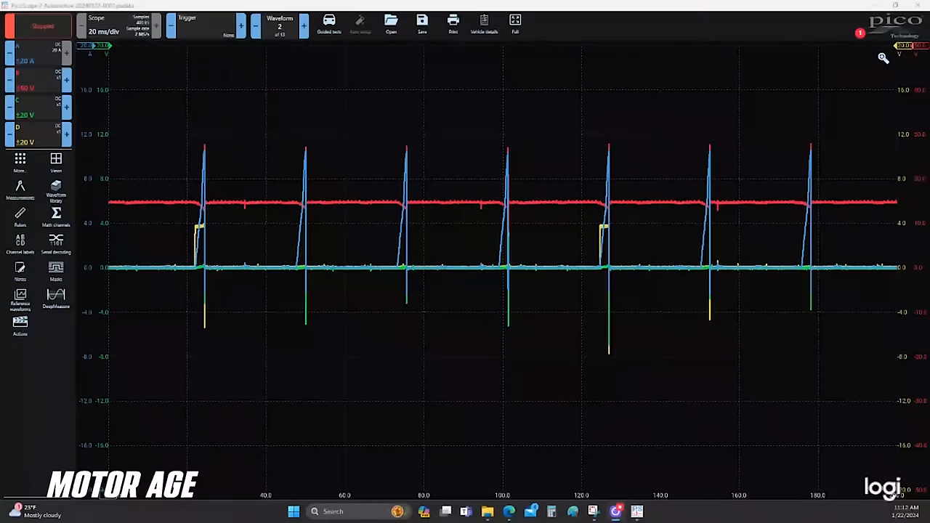
mouse_move(263, 304)
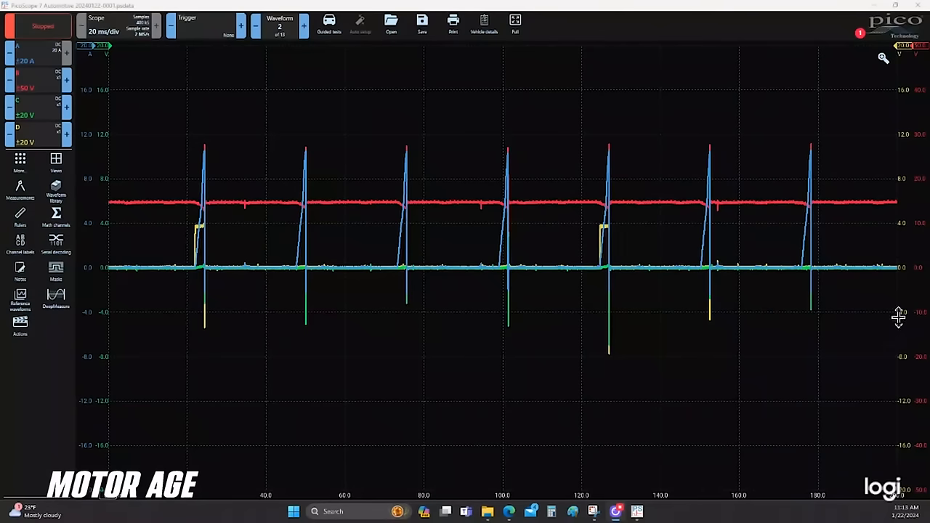
mouse_move(98, 260)
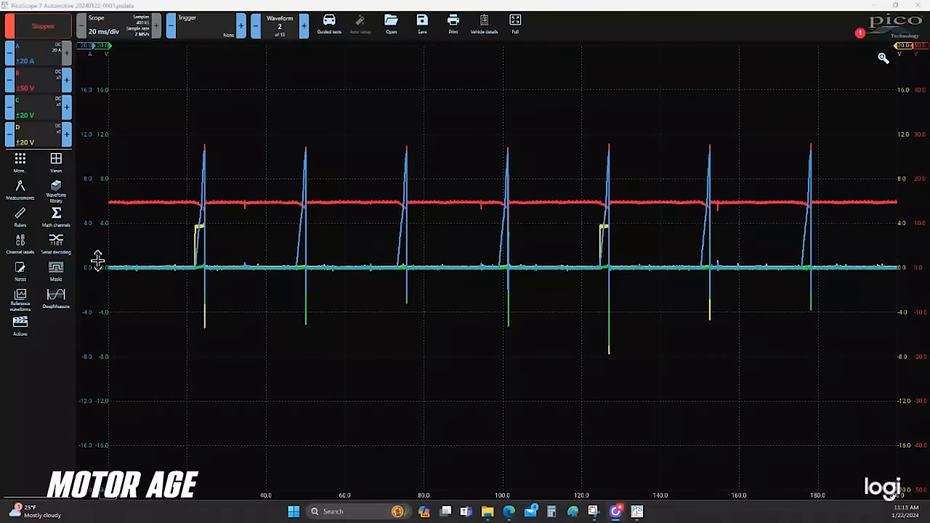
Step: Drag the channel axis handles down so the green and remaining traces sit in separate bands
drag(106, 258, 106, 312)
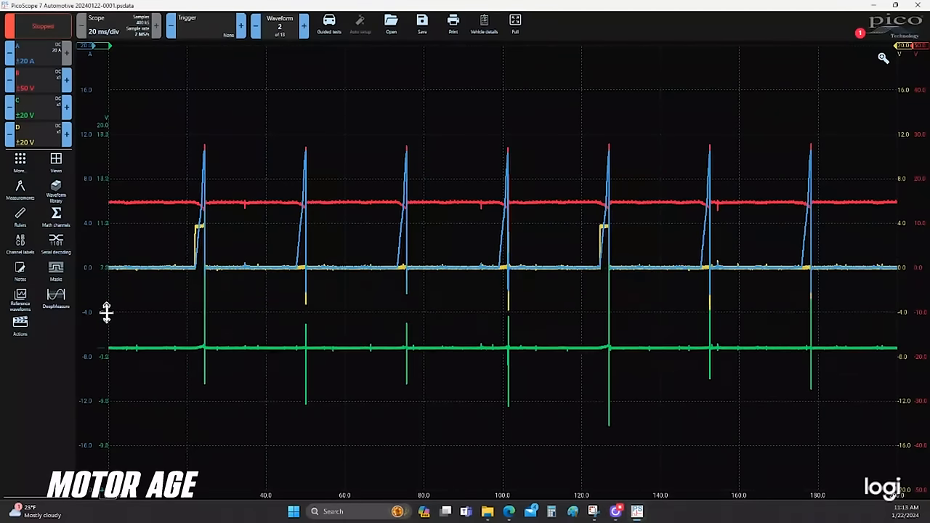
drag(106, 313, 112, 404)
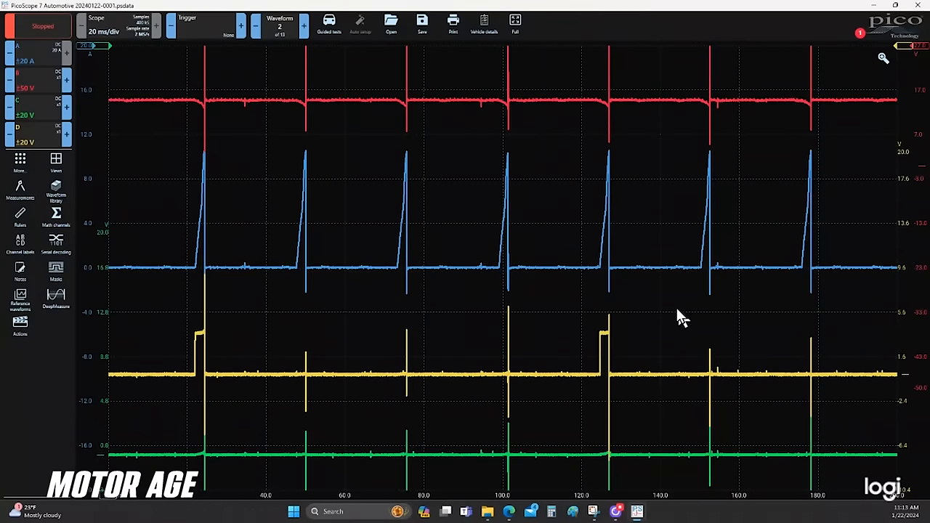
mouse_move(587, 329)
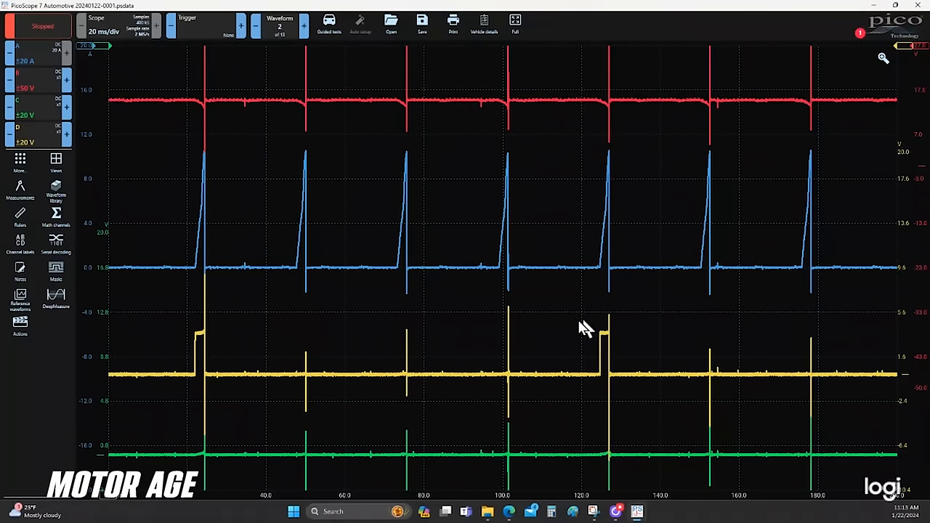
mouse_move(450, 244)
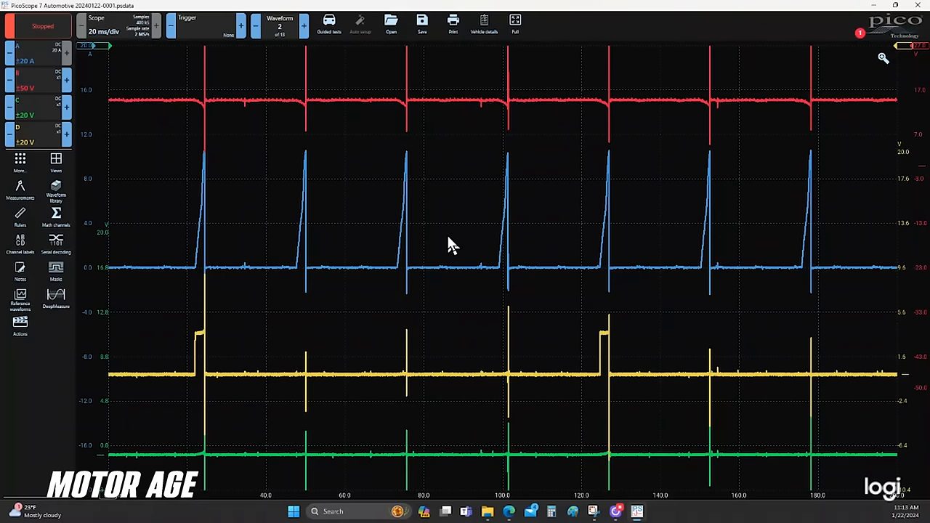
mouse_move(36, 61)
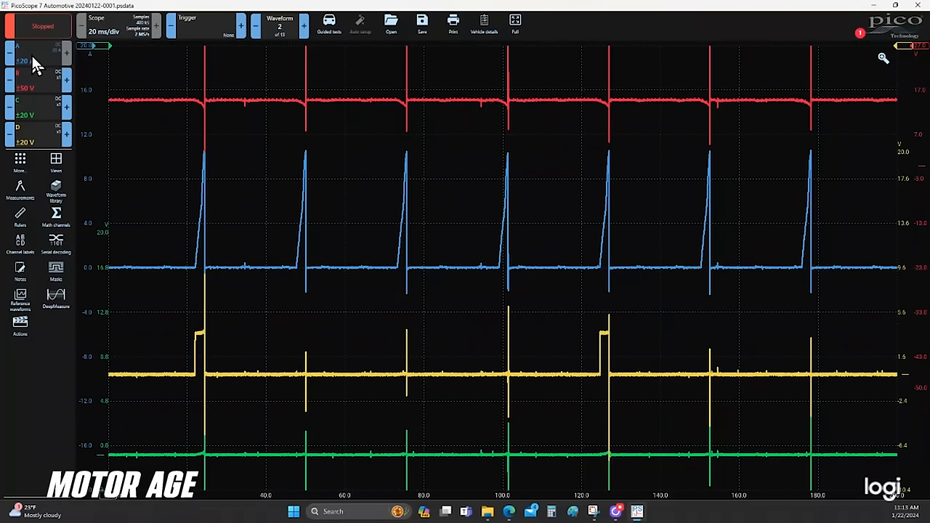
Step: Enable the low-pass filter for channels A and B in Channel Options
click(38, 61)
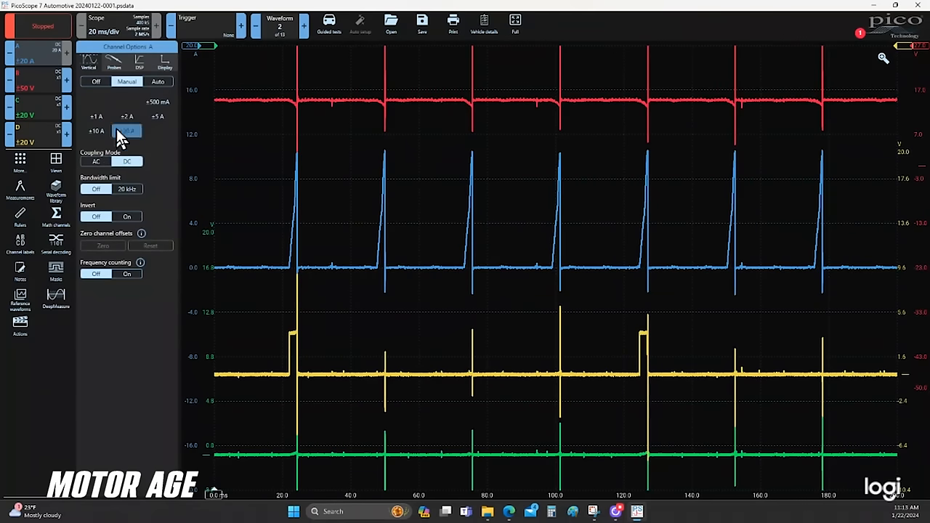
click(140, 61)
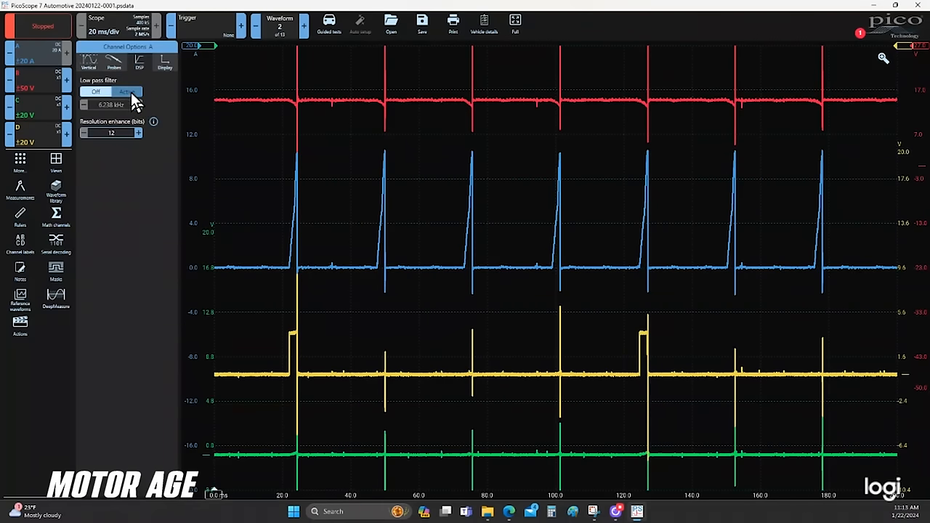
click(126, 91)
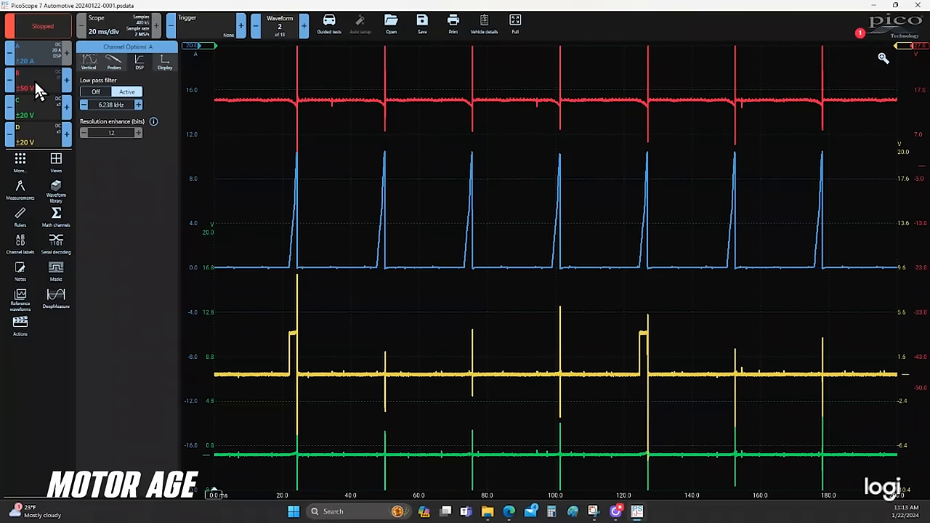
click(21, 88)
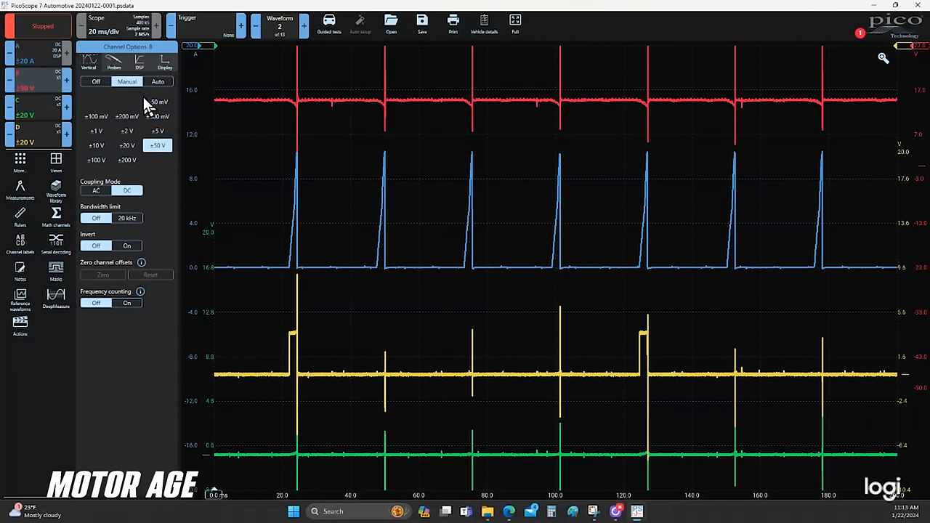
click(139, 61)
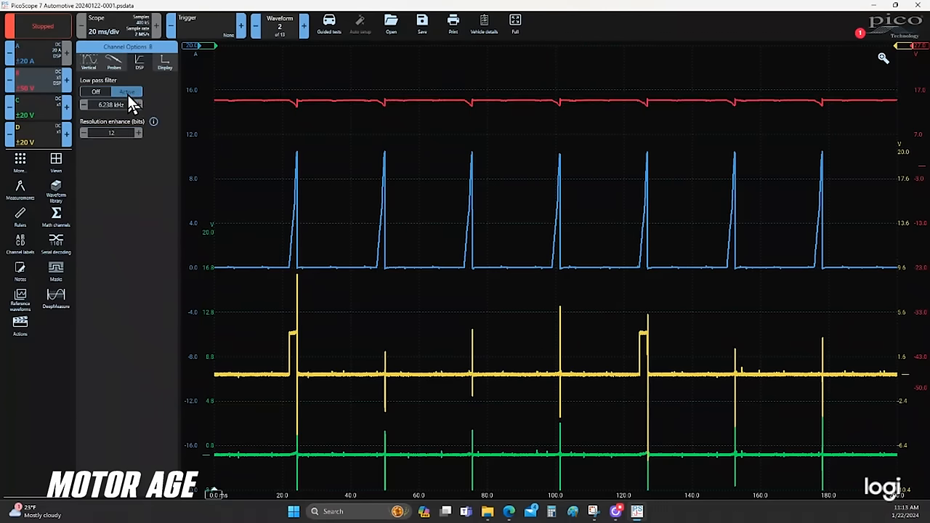
Step: Enable the low-pass filter for channels C and D and close the channel settings
click(127, 91)
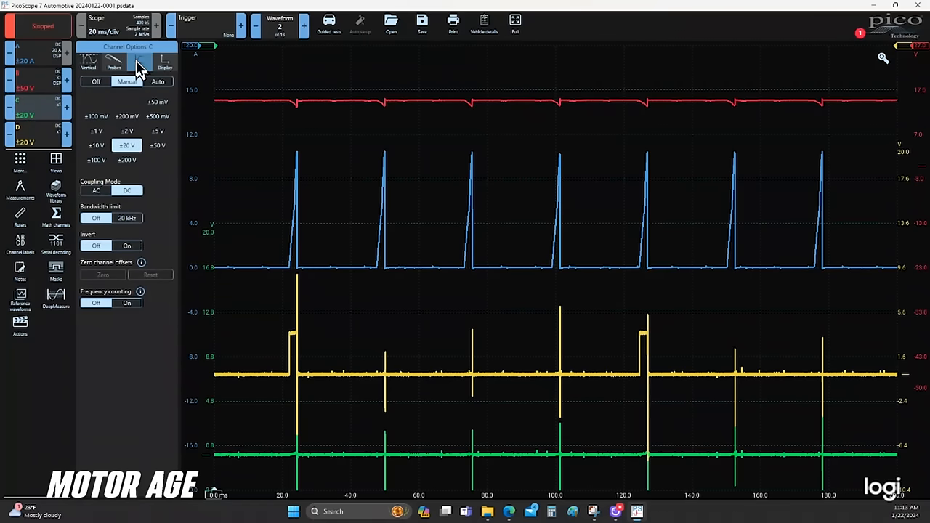
click(139, 64)
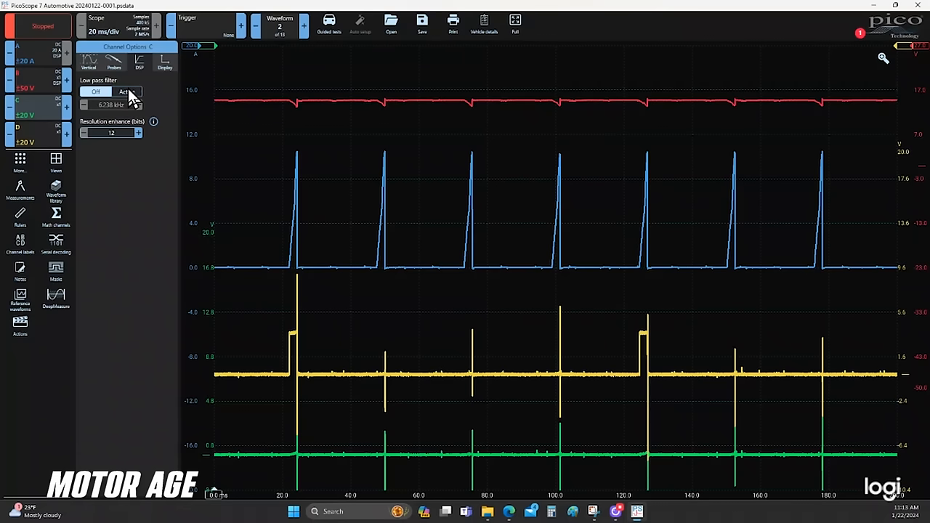
click(126, 91)
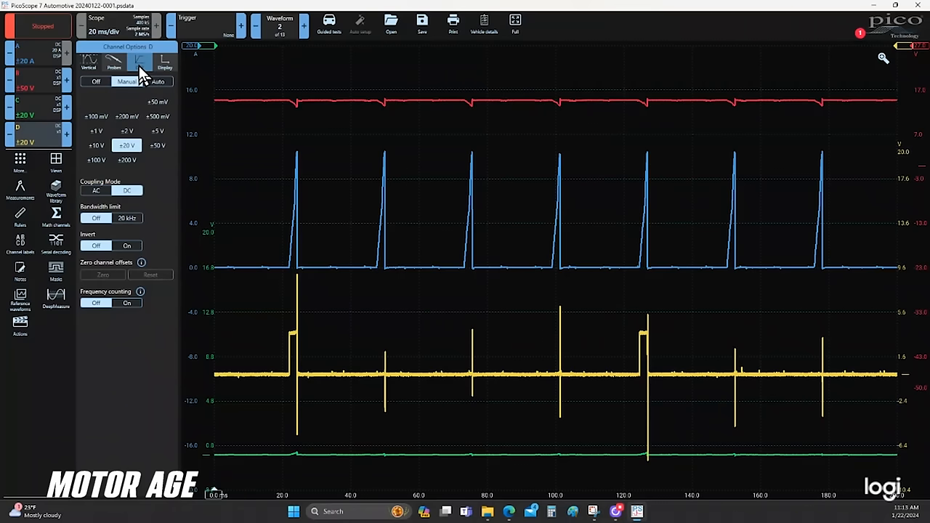
click(139, 61)
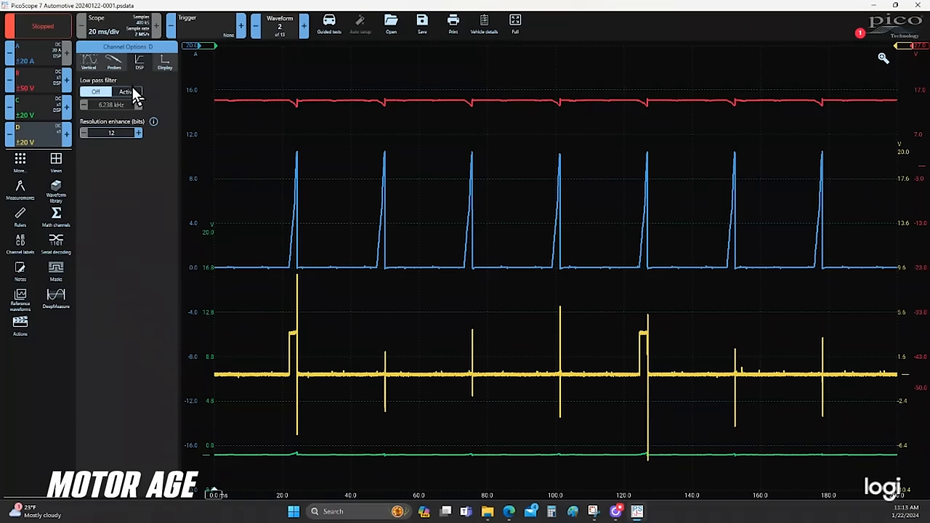
click(125, 92)
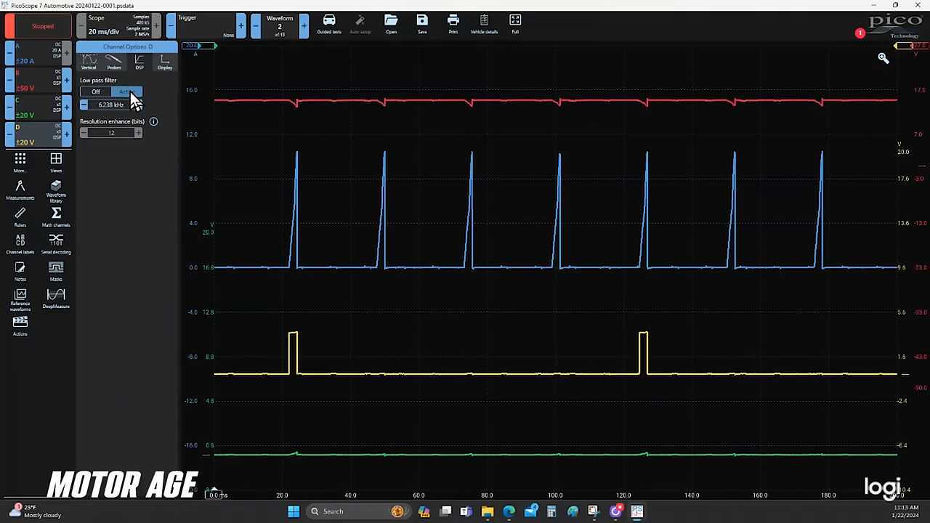
click(128, 90)
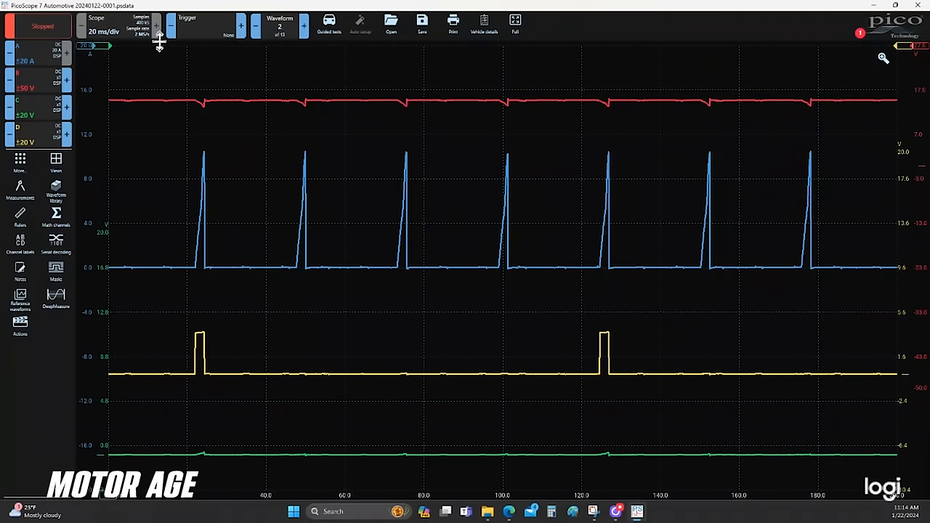
mouse_move(896, 49)
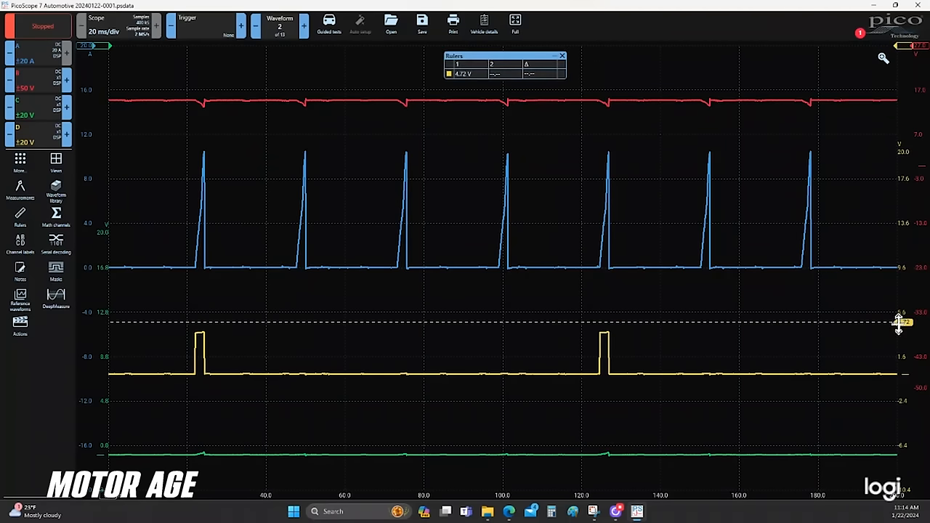
Step: Place a horizontal voltage ruler from the right axis onto the yellow trace and begin zooming in
drag(901, 323, 900, 334)
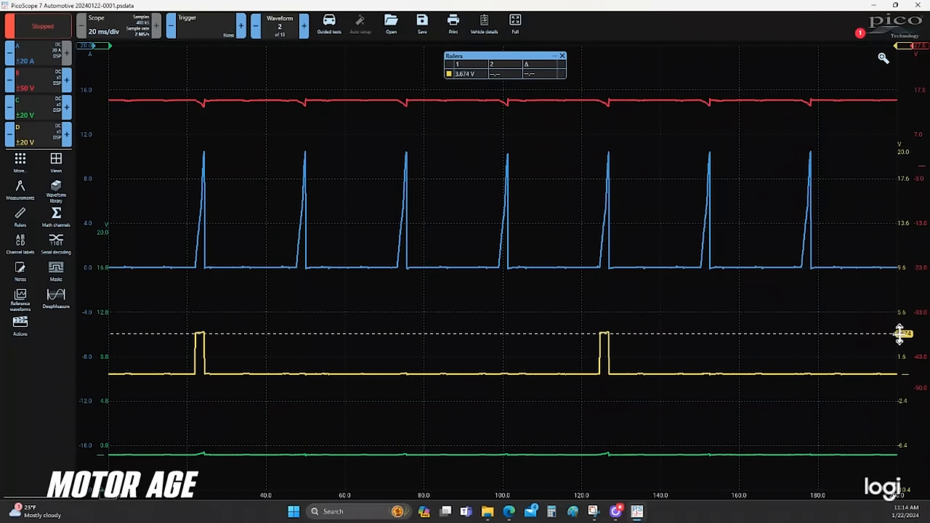
drag(901, 332, 901, 143)
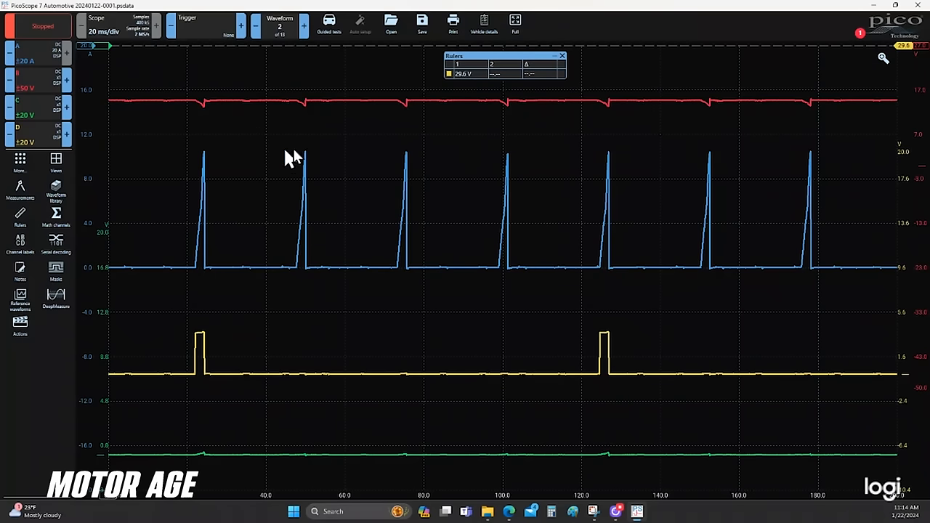
mouse_move(888, 98)
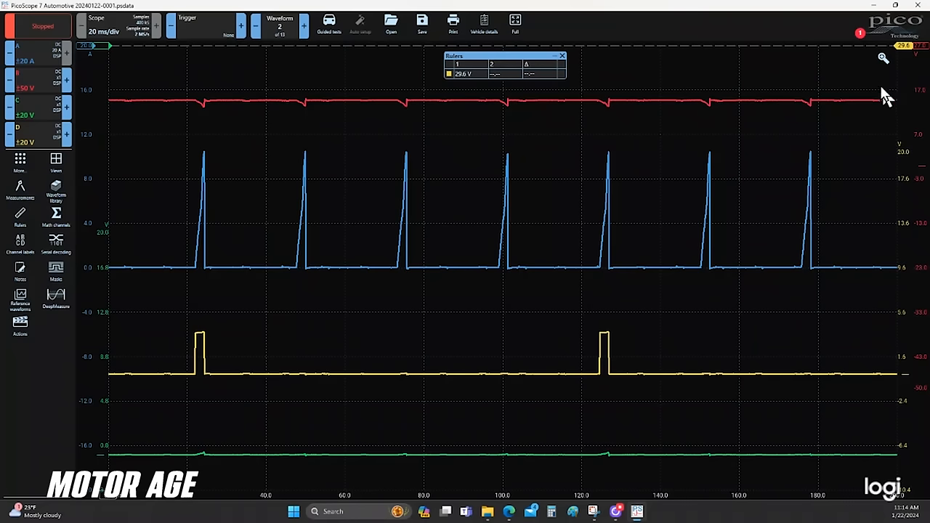
click(884, 58)
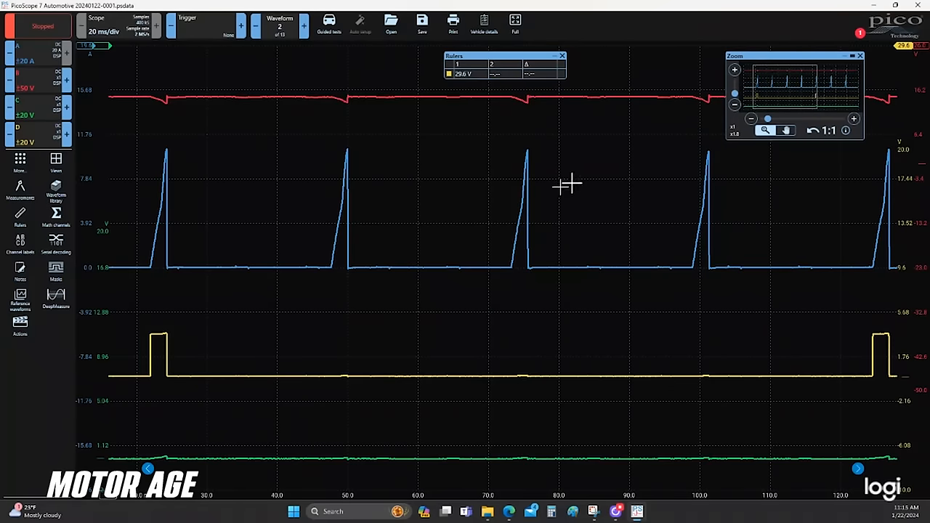
mouse_move(320, 238)
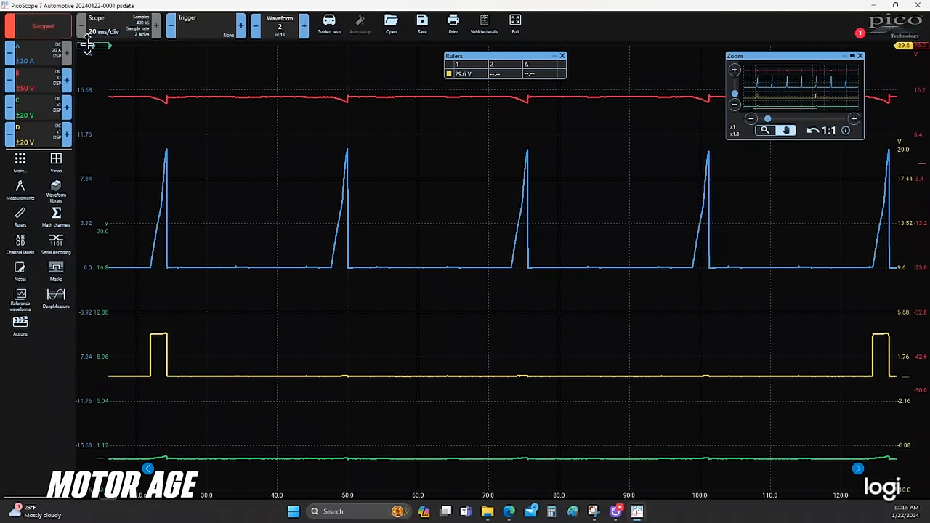
Step: Drag a horizontal ruler from the left axis to the peak of the blue current ramp
drag(87, 45, 87, 138)
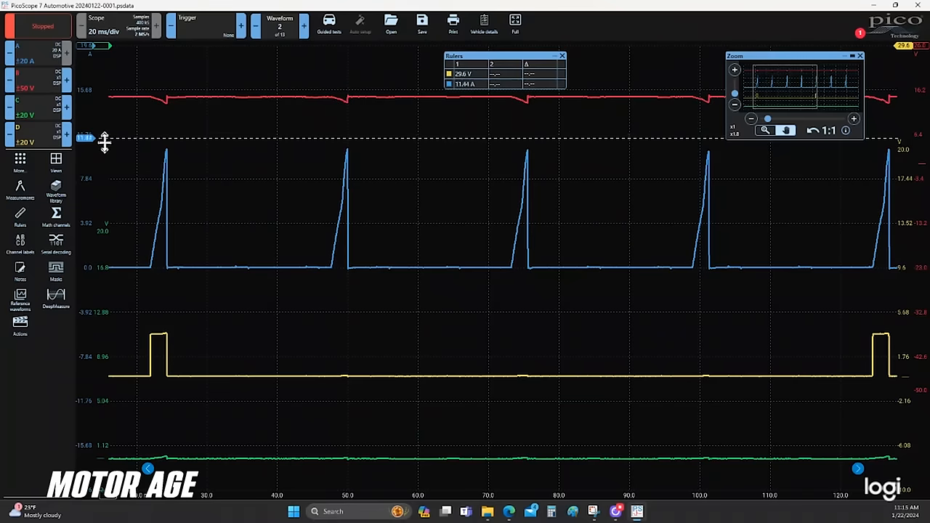
drag(84, 138, 84, 149)
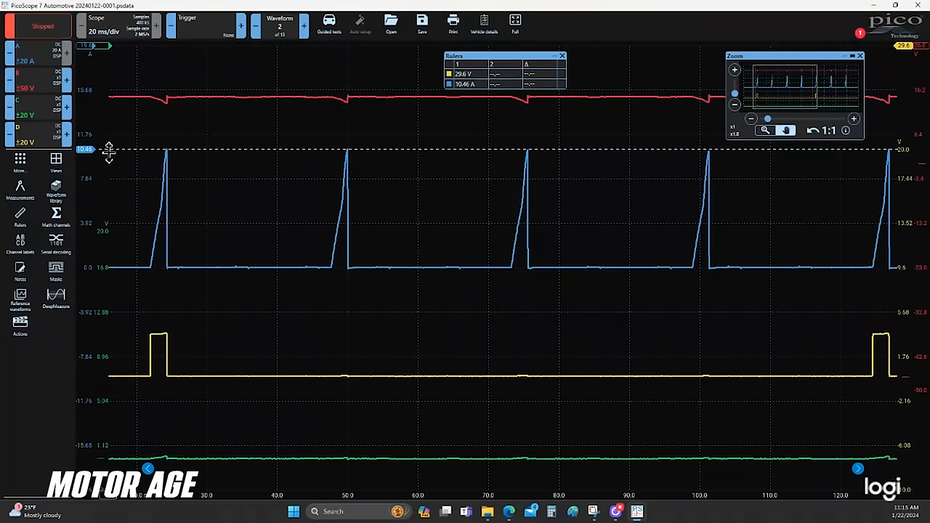
mouse_move(861, 239)
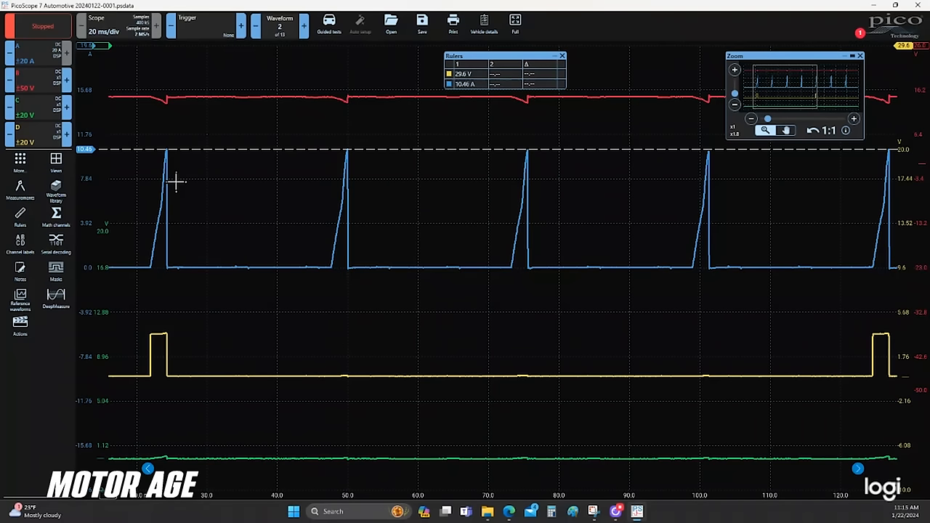
mouse_move(122, 442)
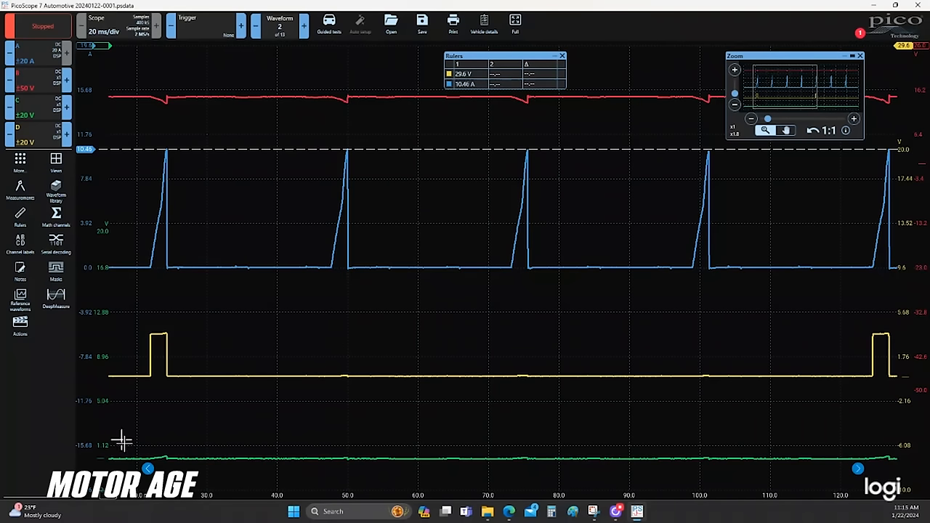
mouse_move(177, 90)
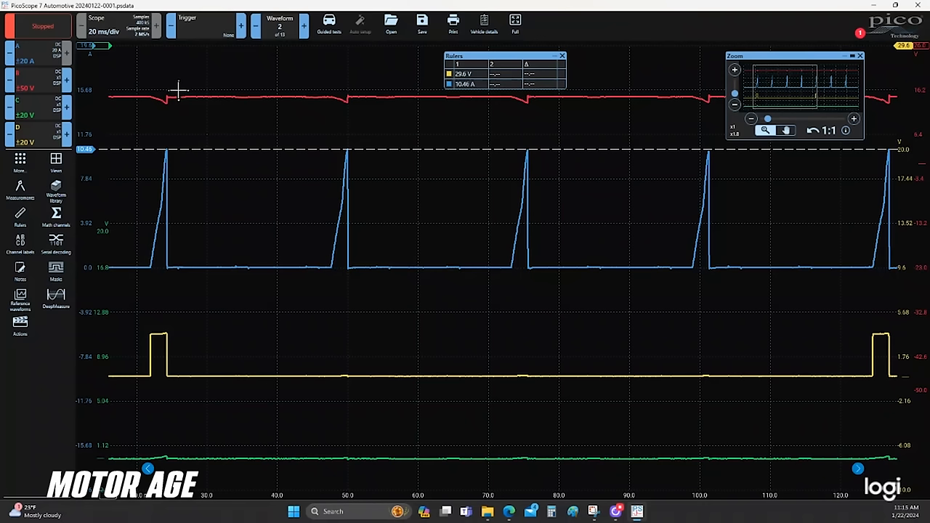
mouse_move(128, 375)
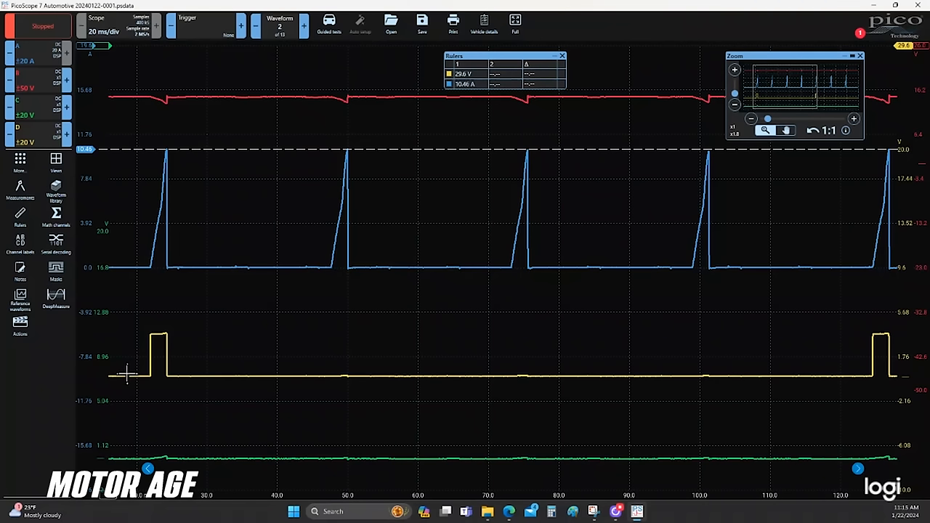
mouse_move(151, 331)
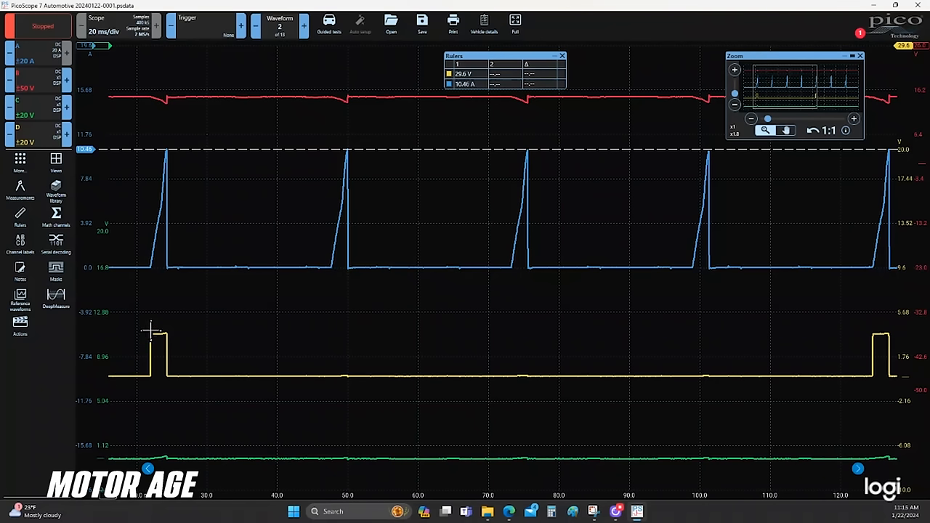
mouse_move(162, 353)
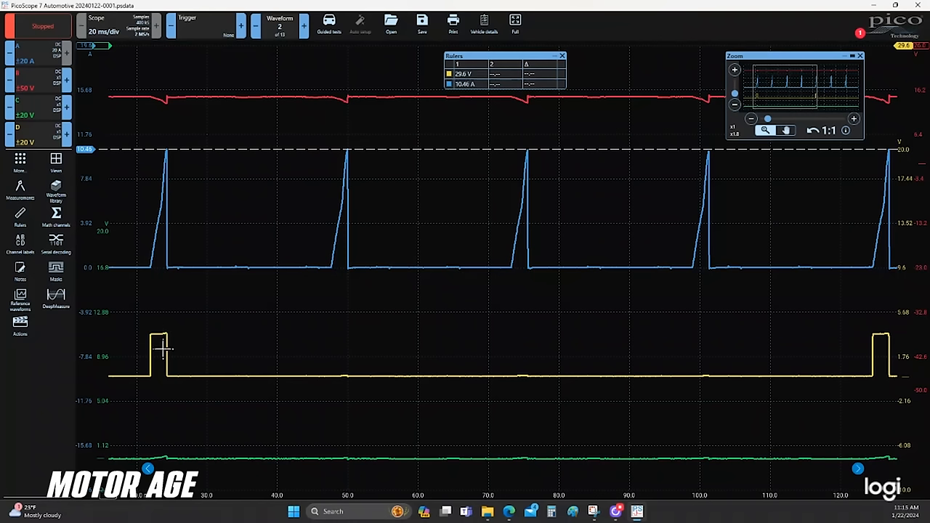
mouse_move(142, 250)
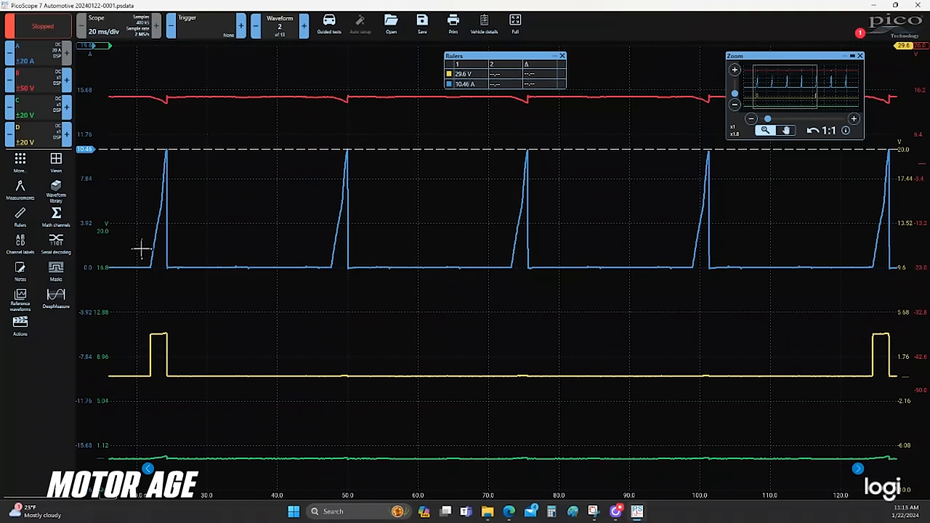
mouse_move(142, 261)
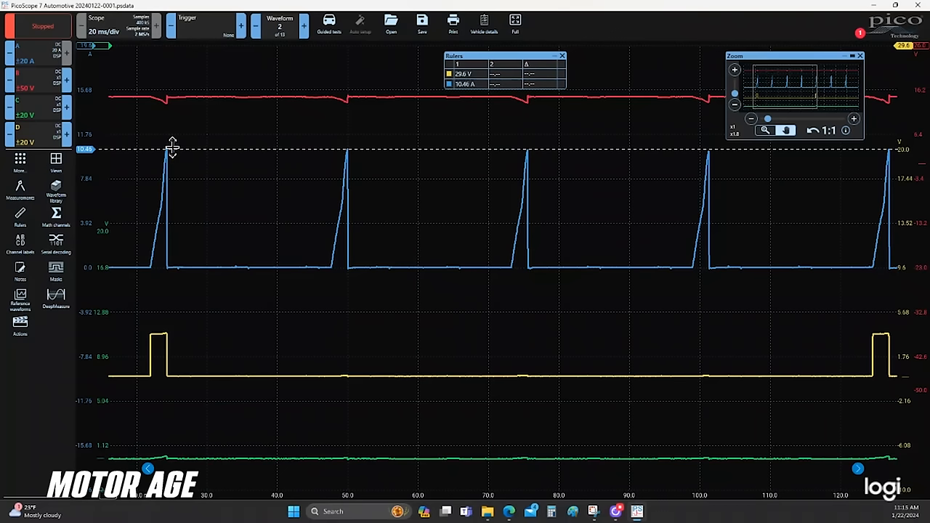
mouse_move(162, 335)
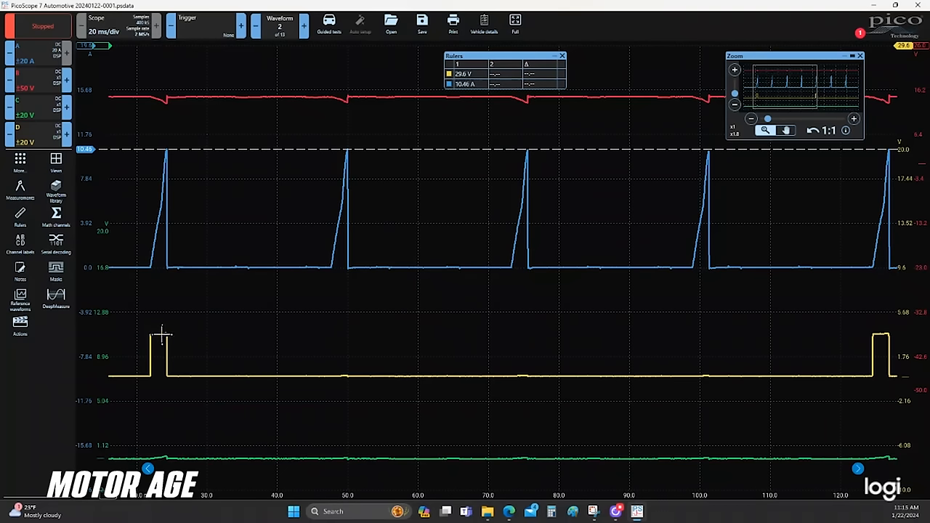
mouse_move(163, 357)
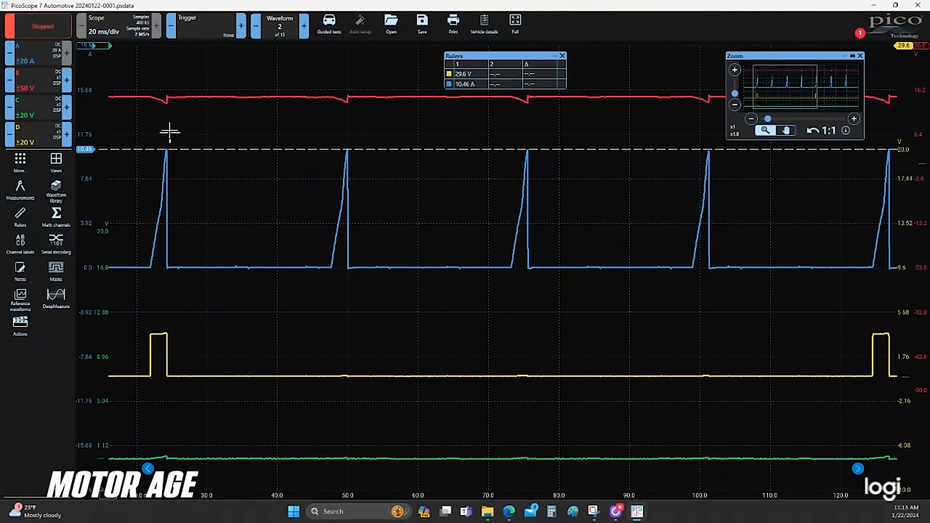
mouse_move(192, 279)
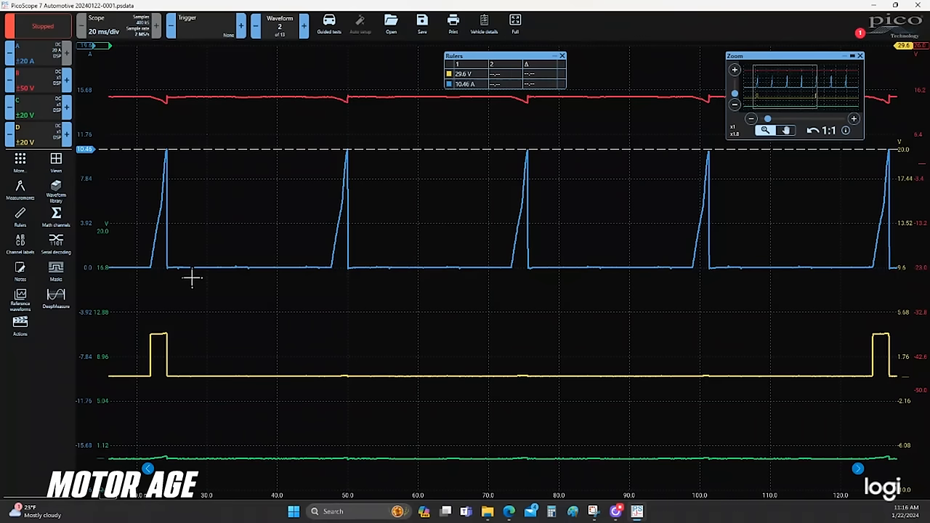
mouse_move(194, 269)
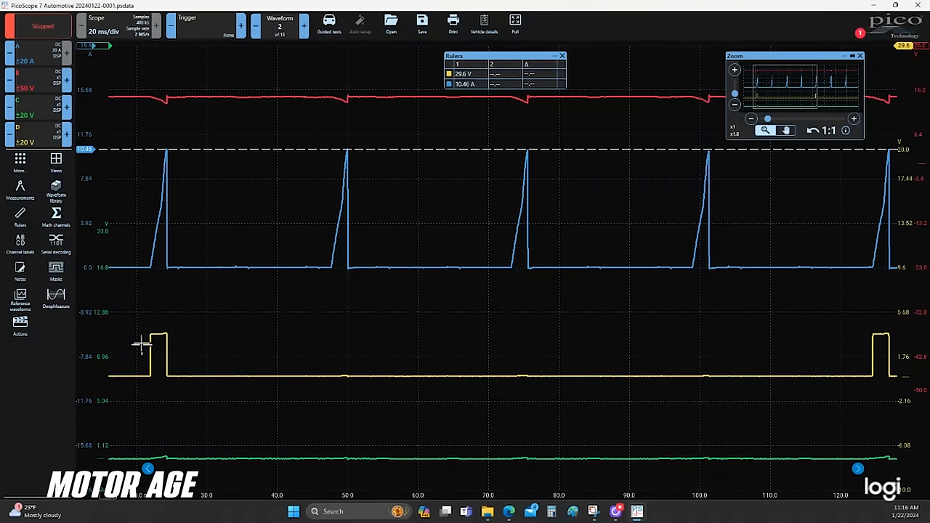
mouse_move(128, 272)
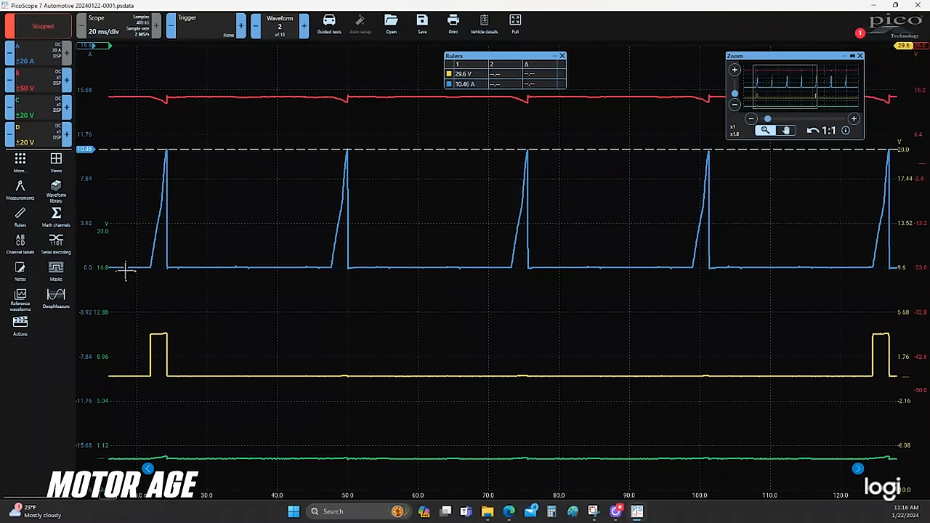
mouse_move(161, 101)
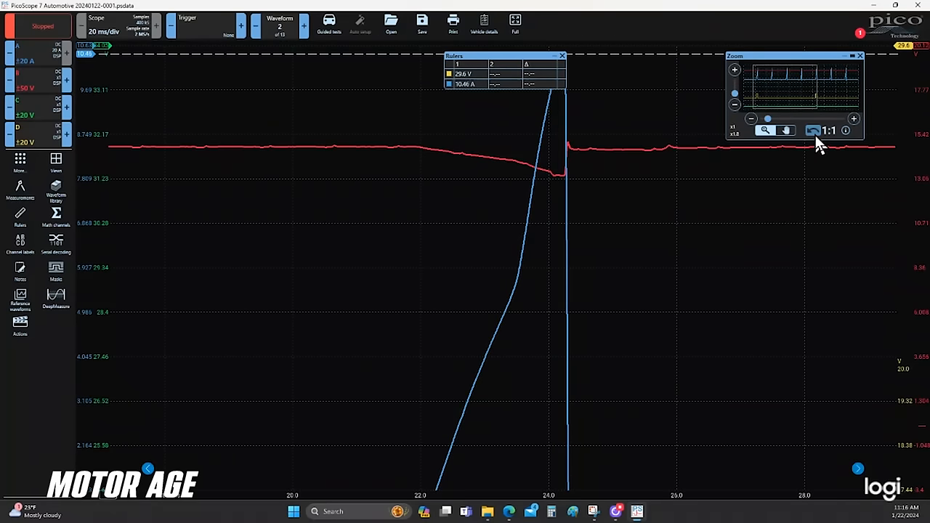
Step: Reset the zoom with the overview 1:1 button to show the full capture
click(812, 131)
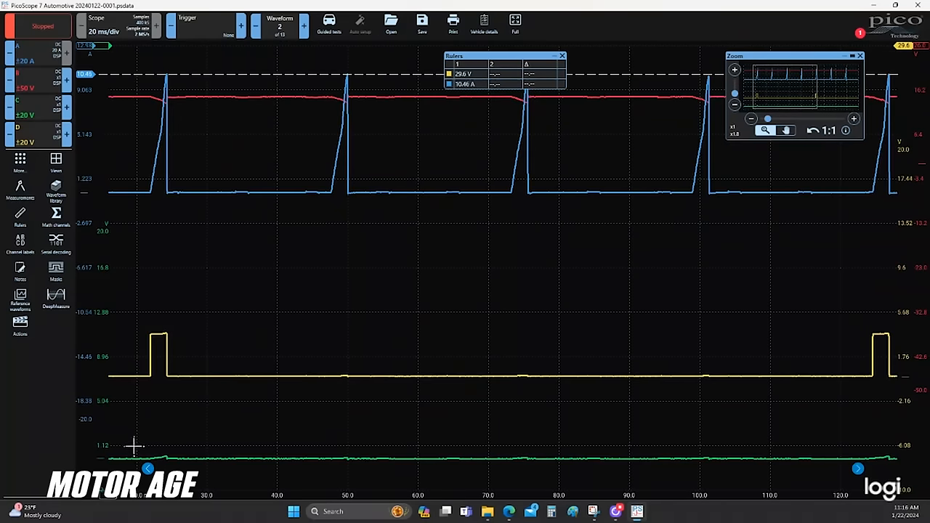
mouse_move(108, 401)
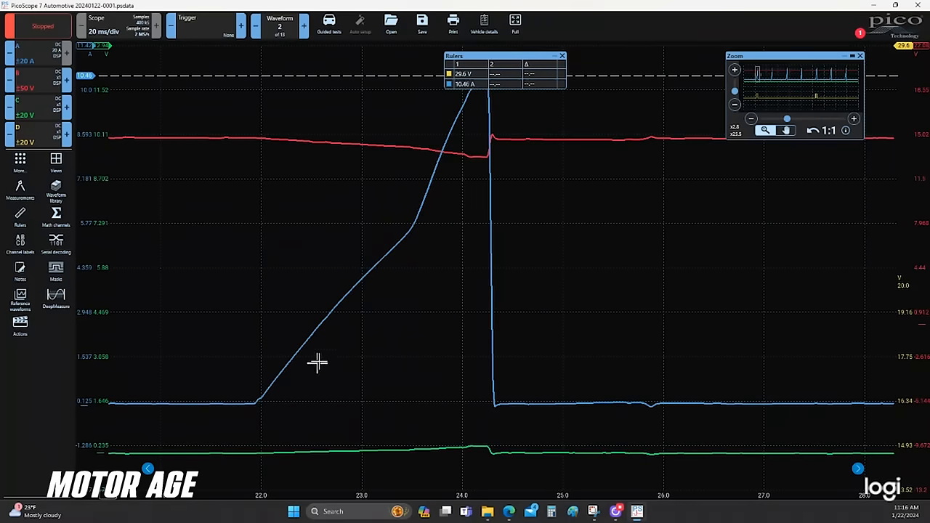
mouse_move(241, 433)
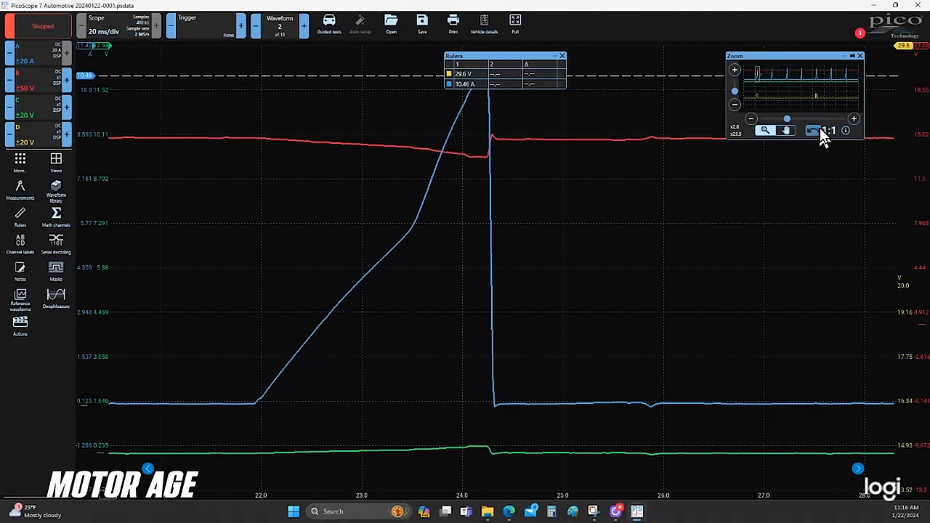
Step: Unzoom to the whole capture with the Zoom overview 1:1 button
click(828, 131)
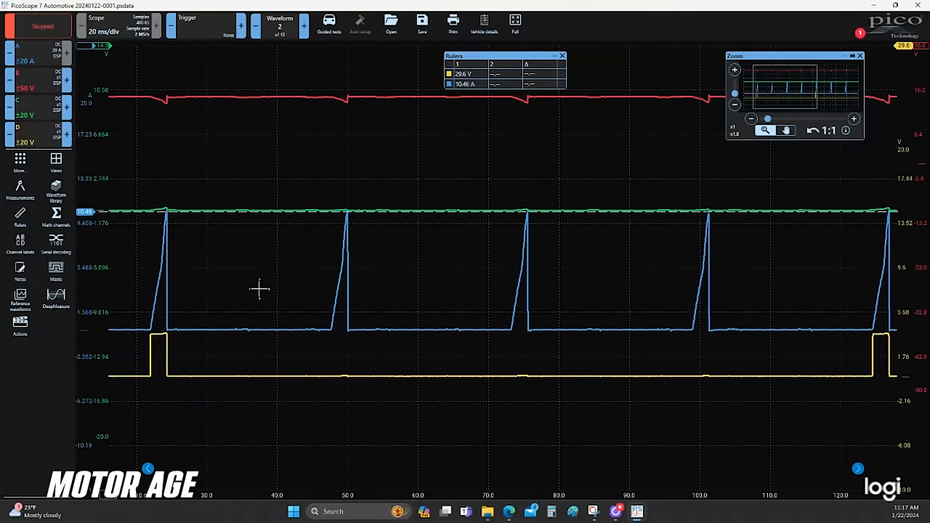
mouse_move(901, 312)
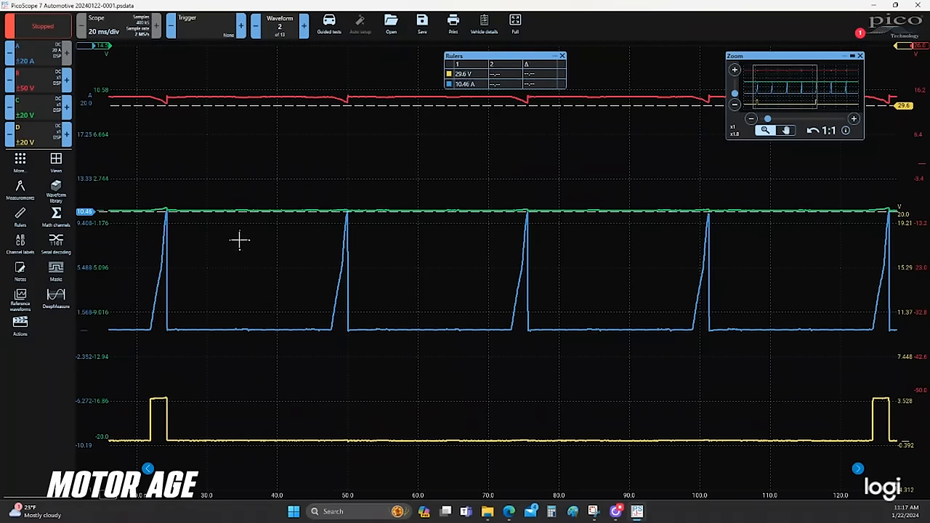
mouse_move(485, 209)
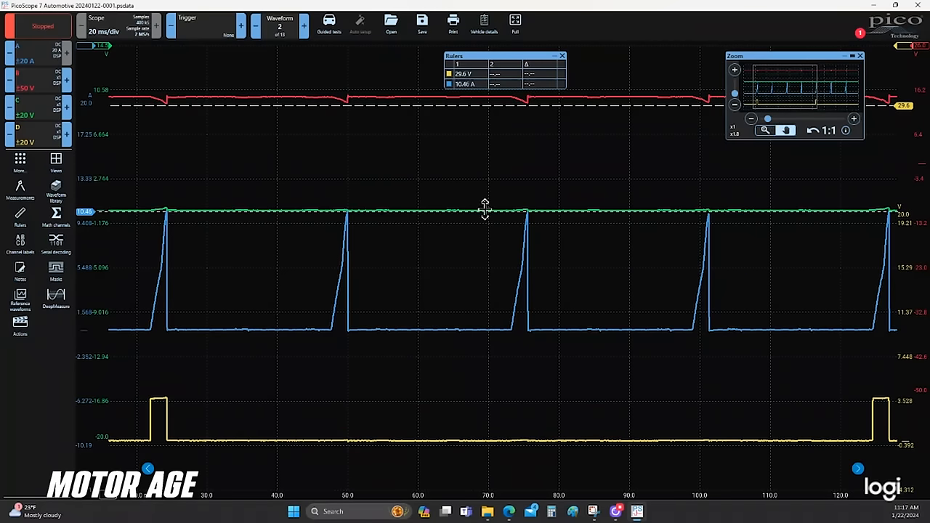
mouse_move(485, 209)
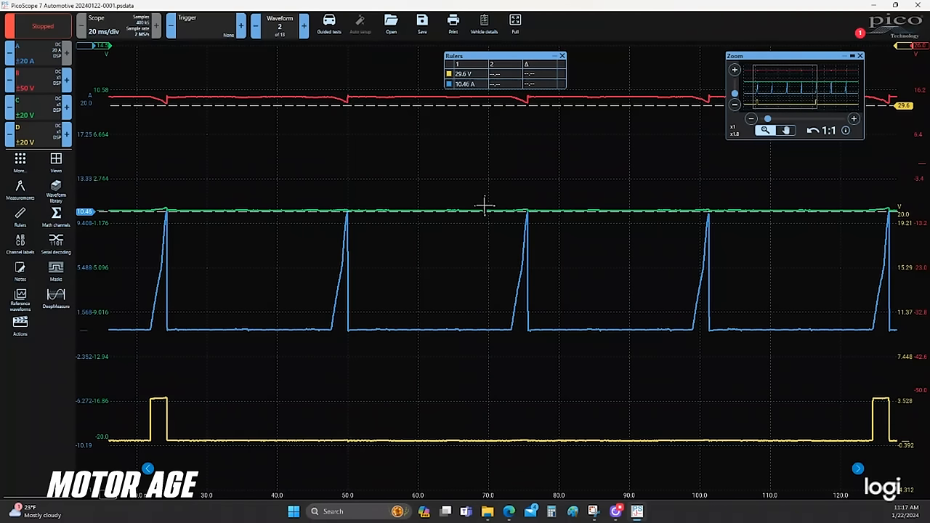
mouse_move(473, 134)
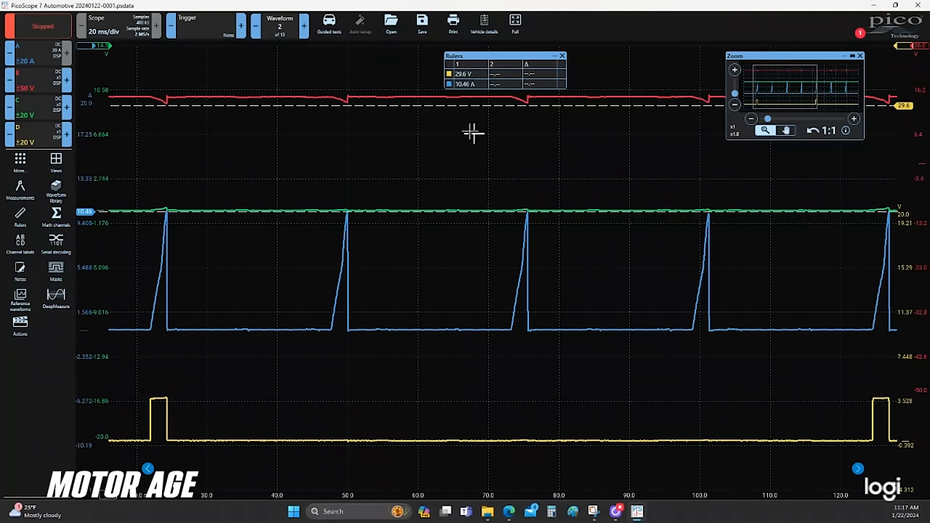
mouse_move(627, 238)
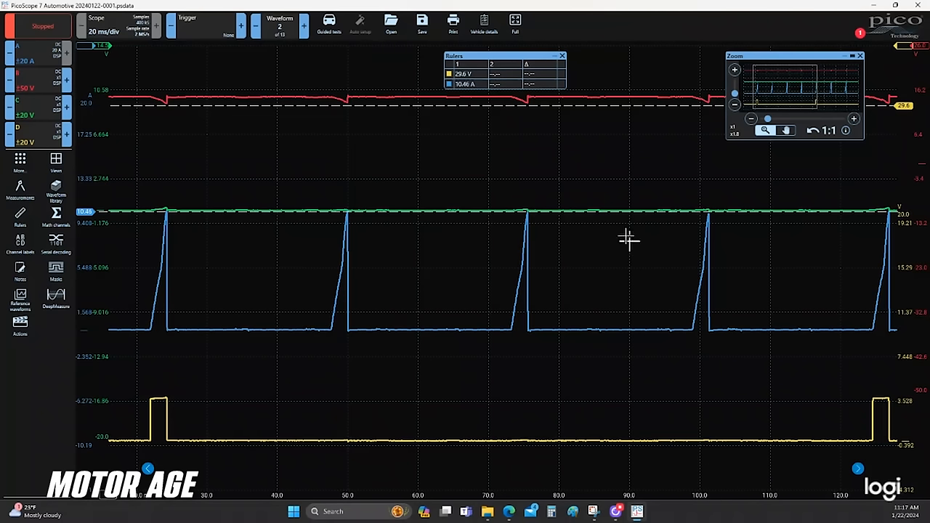
mouse_move(435, 234)
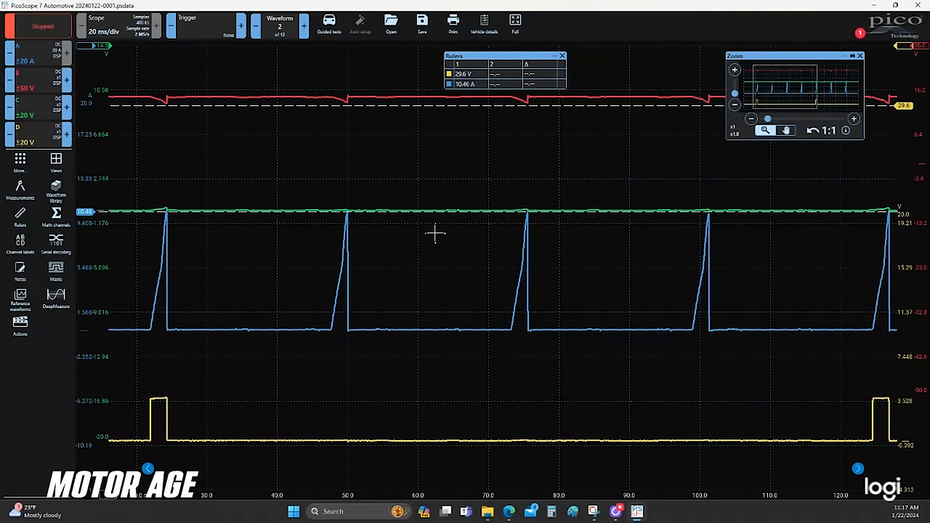
mouse_move(441, 233)
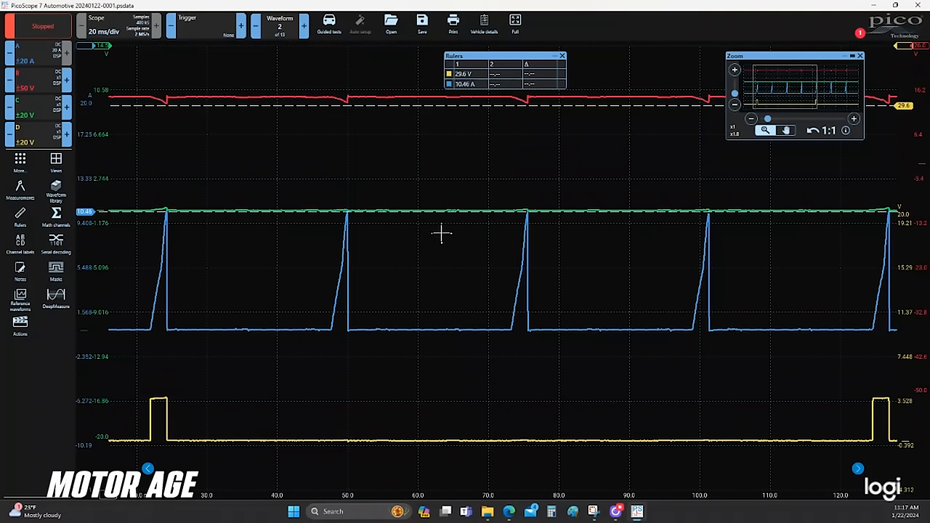
mouse_move(396, 155)
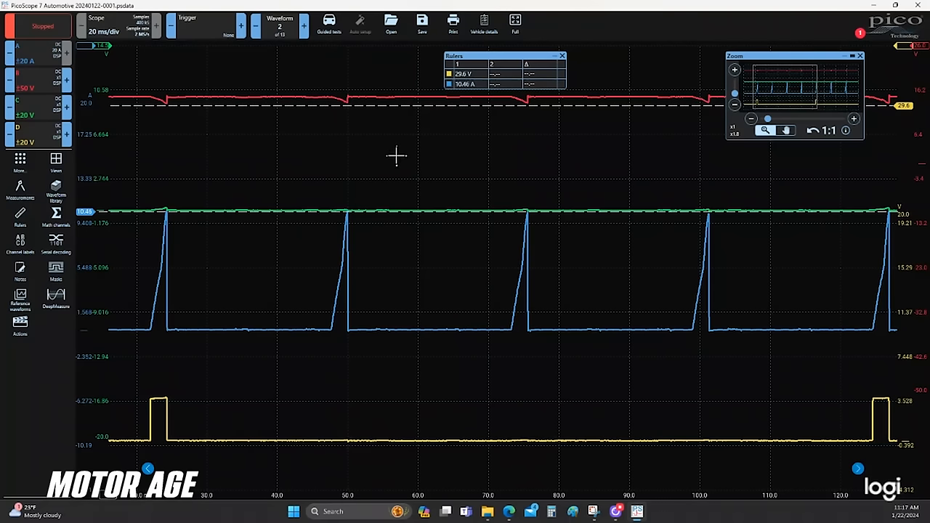
mouse_move(457, 276)
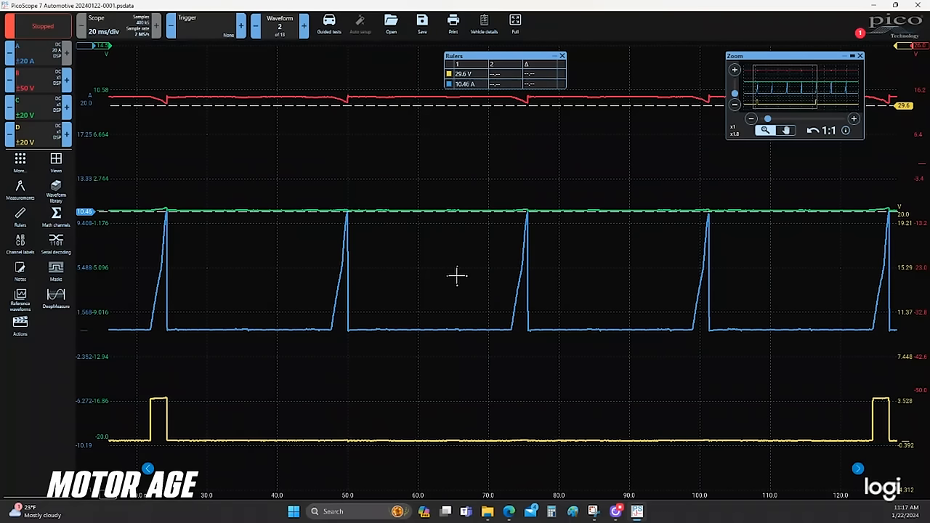